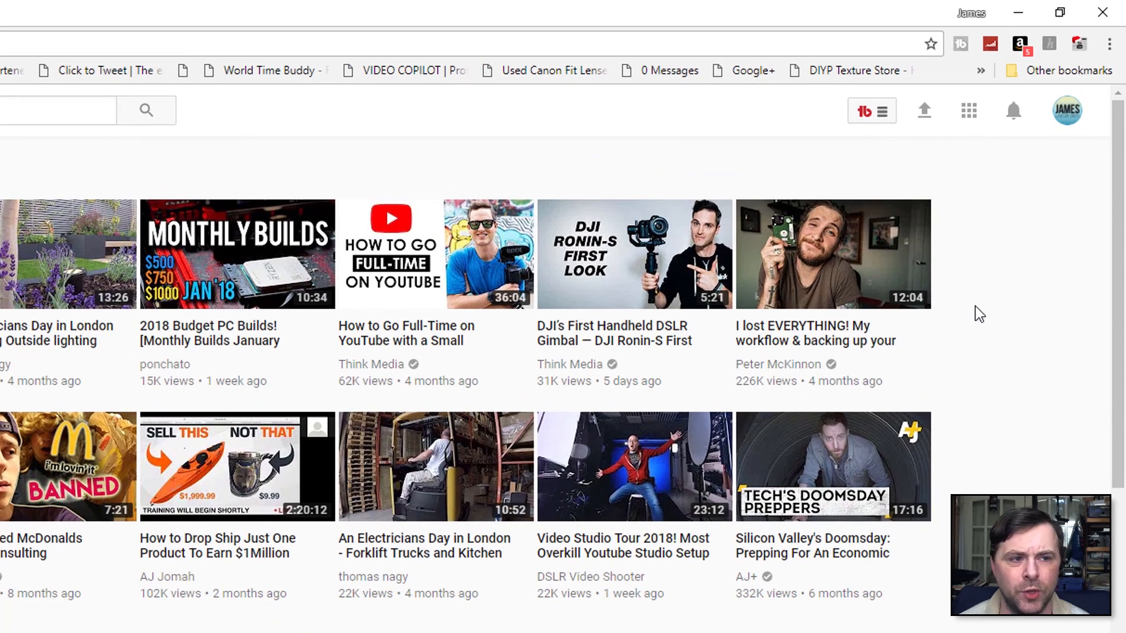
Open the account avatar menu on the YouTube home page
left_click(1066, 109)
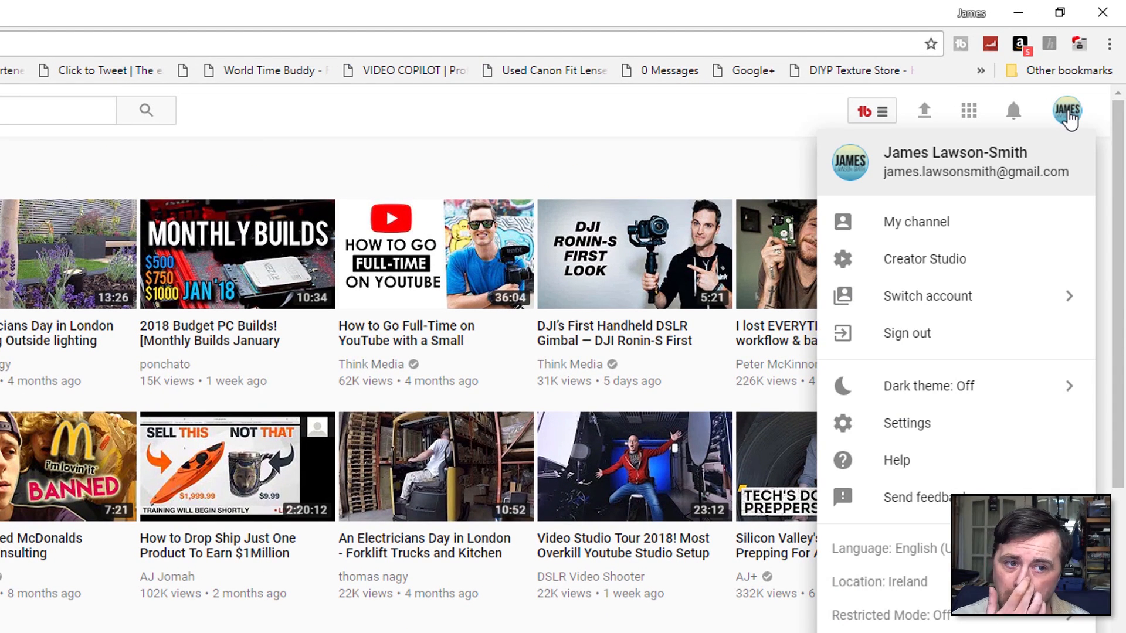
mouse_move(924, 259)
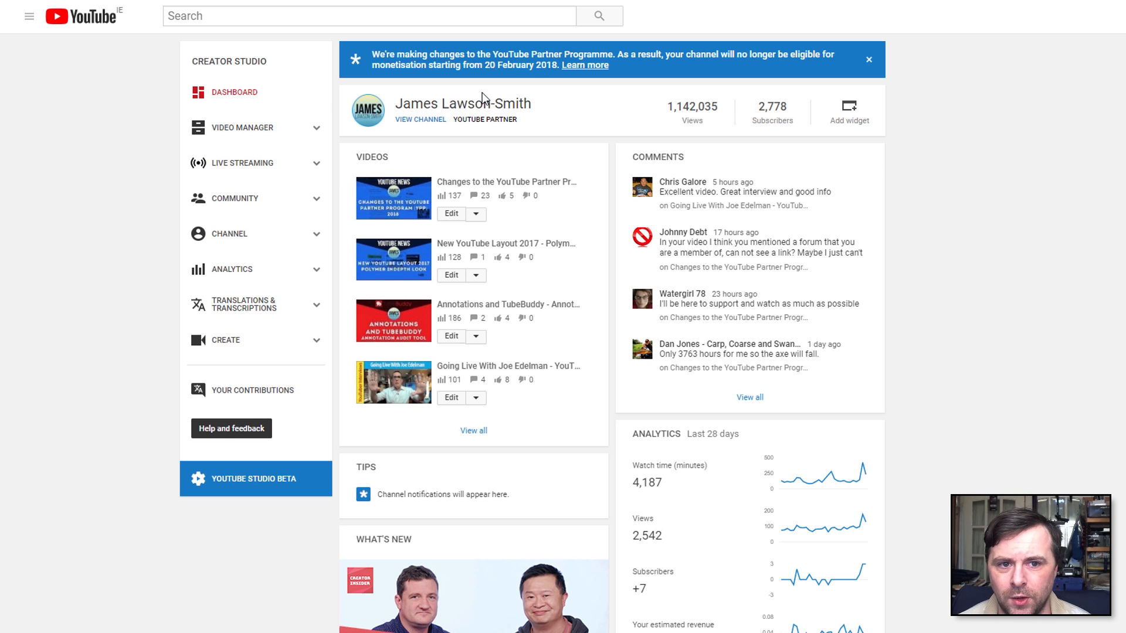
mouse_move(380, 80)
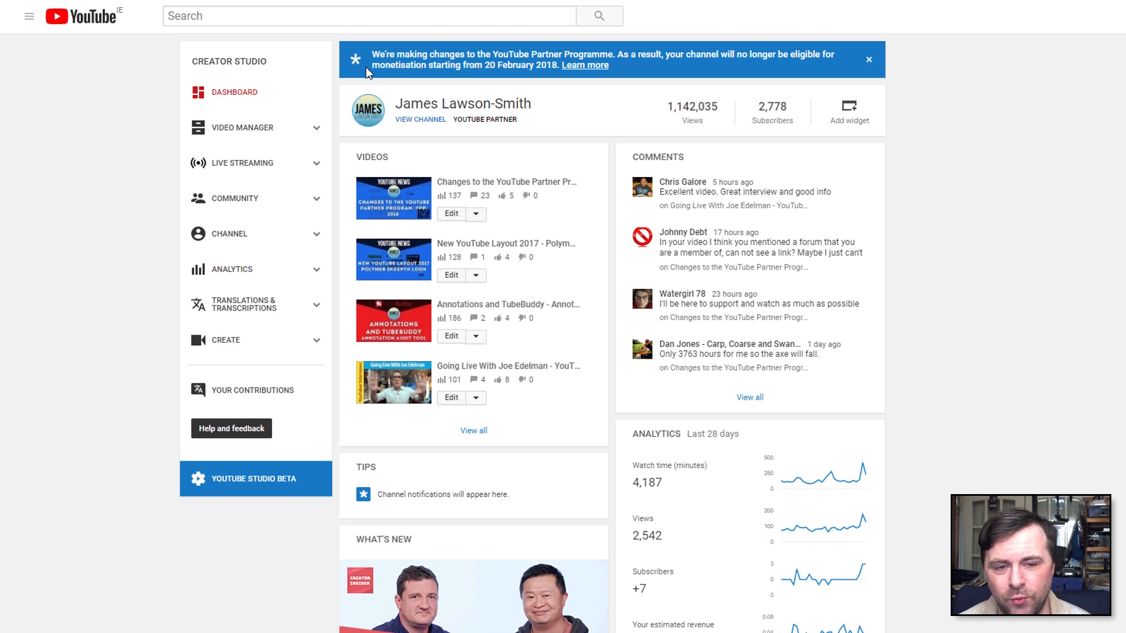
mouse_move(639, 79)
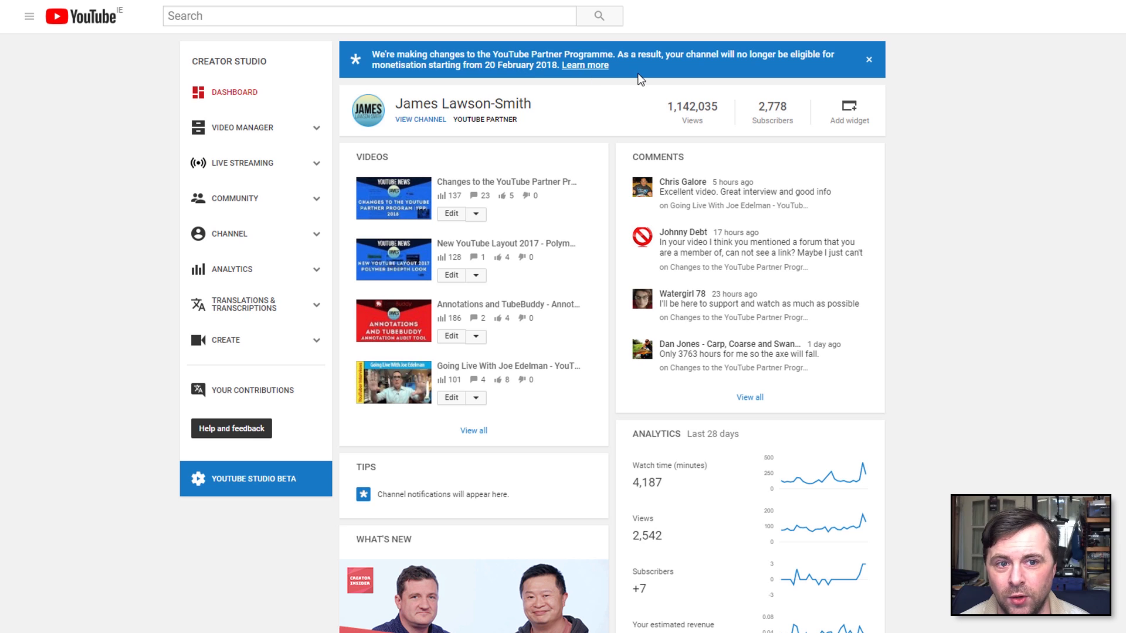
mouse_move(593, 118)
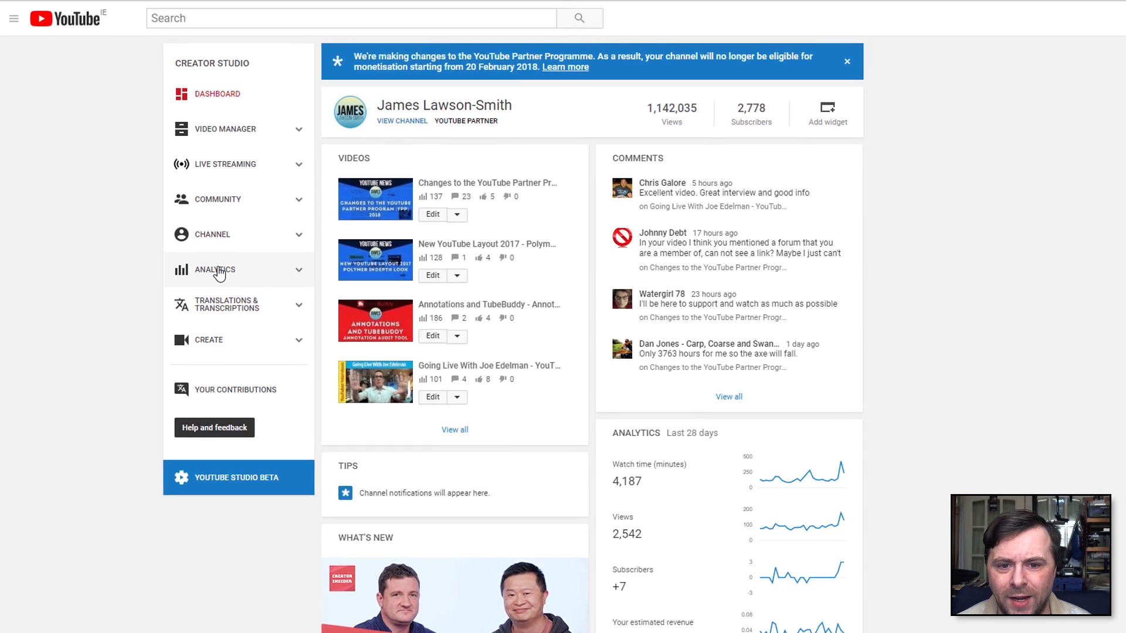
Open Analytics and show the channel's 28-day Watch time report
left_click(214, 270)
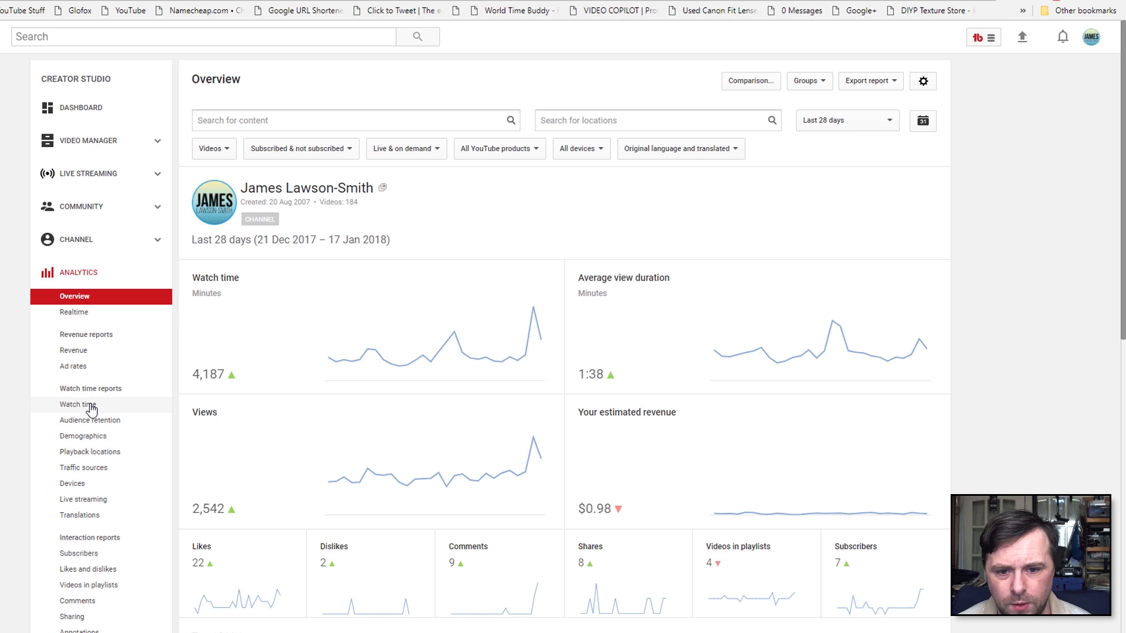
mouse_move(76, 410)
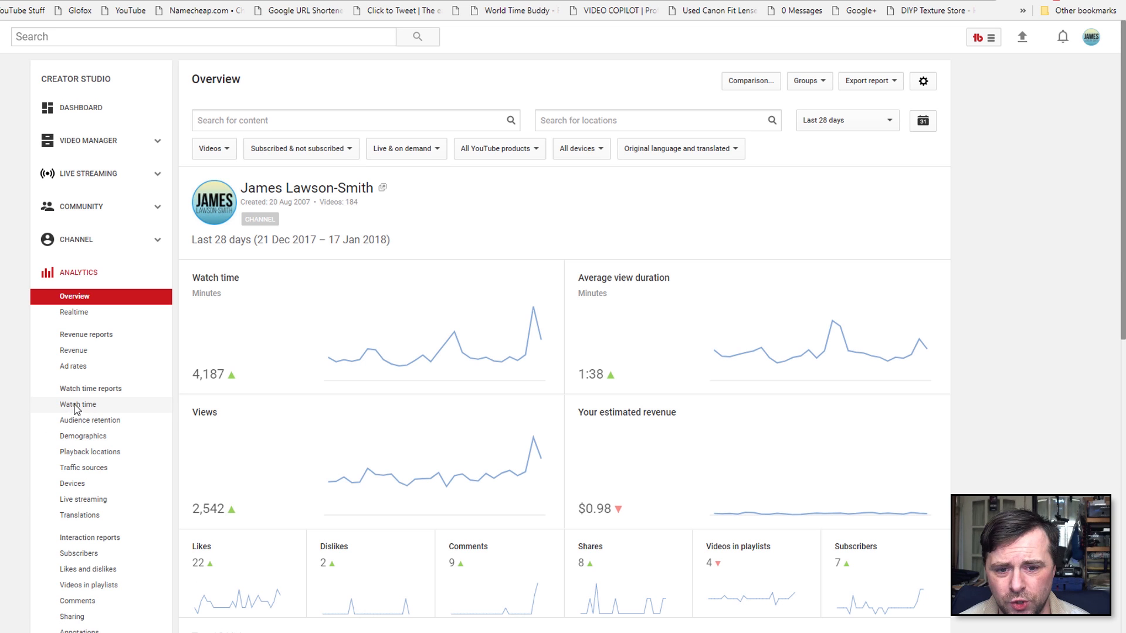
left_click(76, 404)
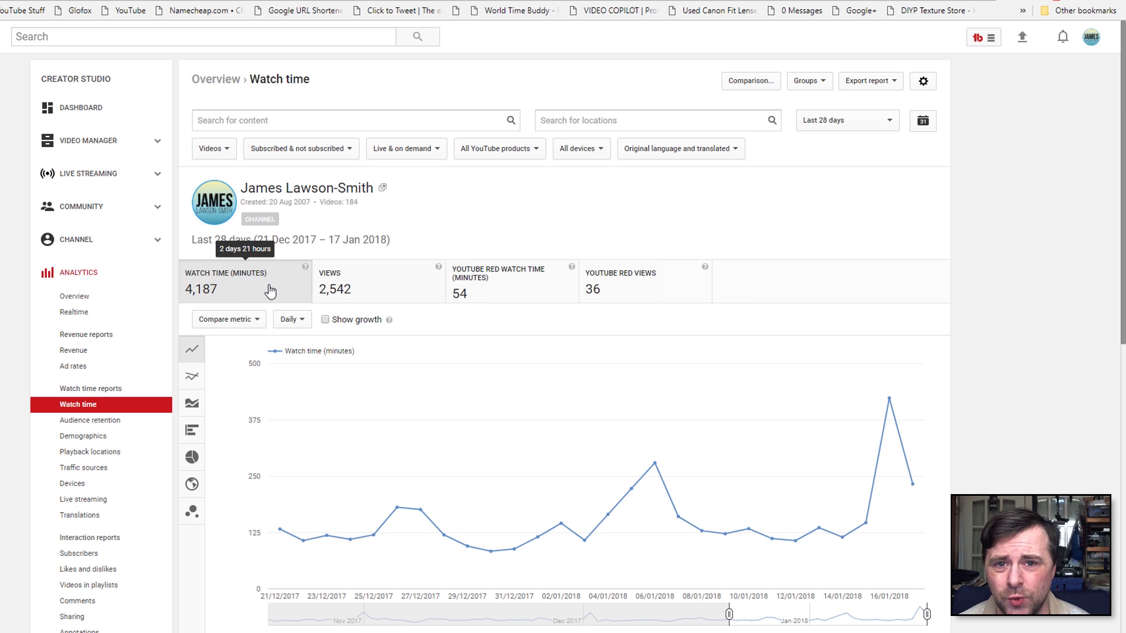
mouse_move(519, 220)
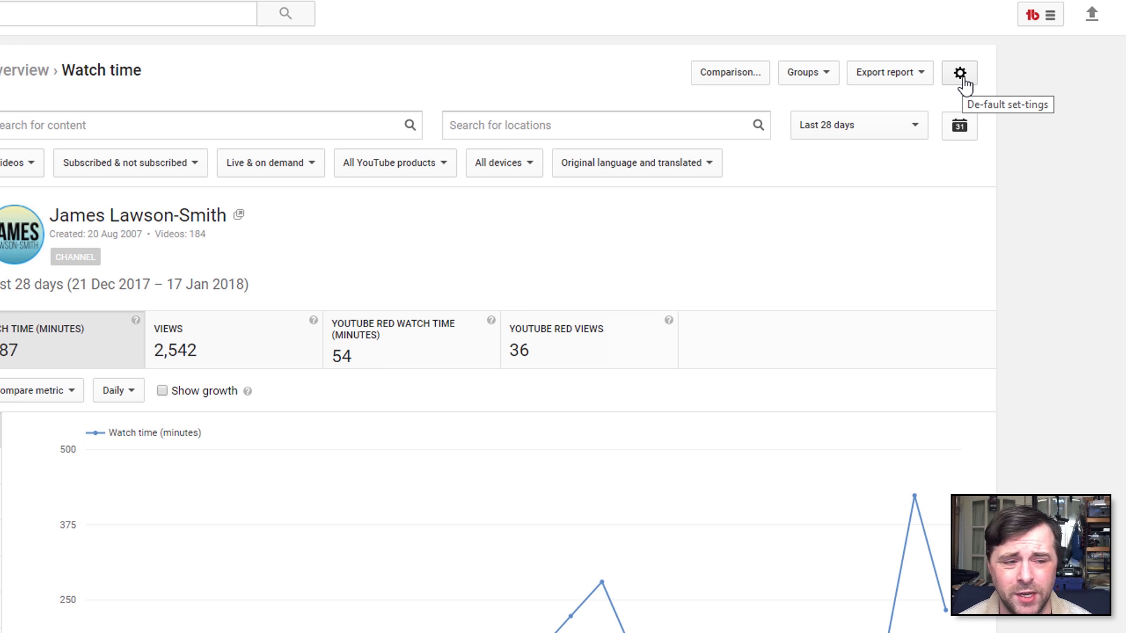
In Default analytics settings, set the watch time unit to Hours and save
left_click(960, 73)
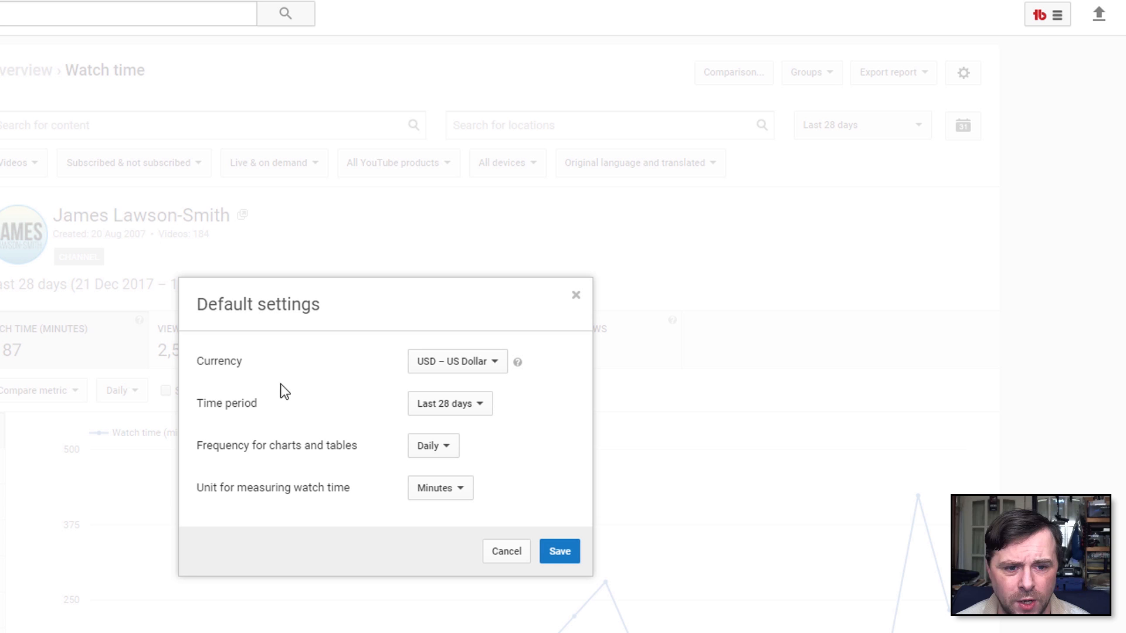
mouse_move(276, 419)
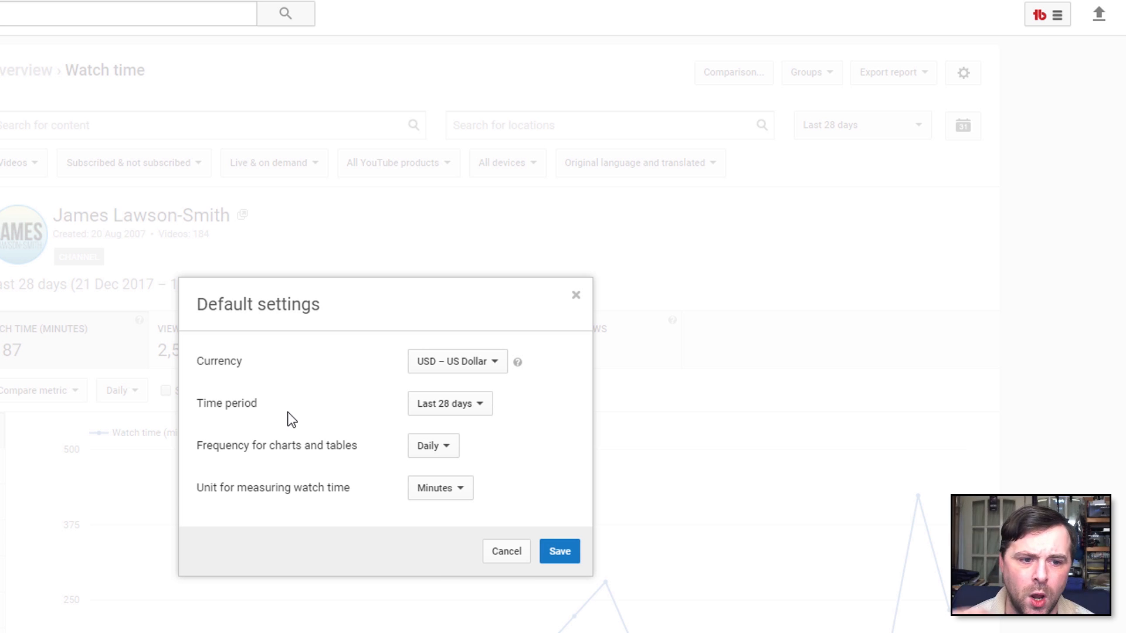
left_click(449, 403)
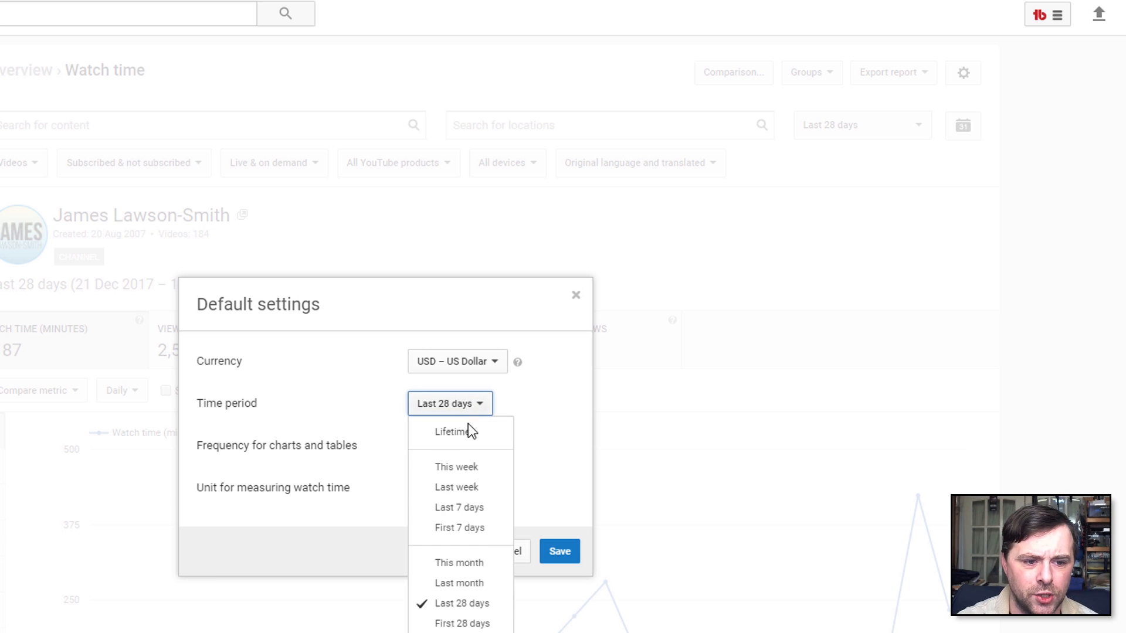
mouse_move(460, 582)
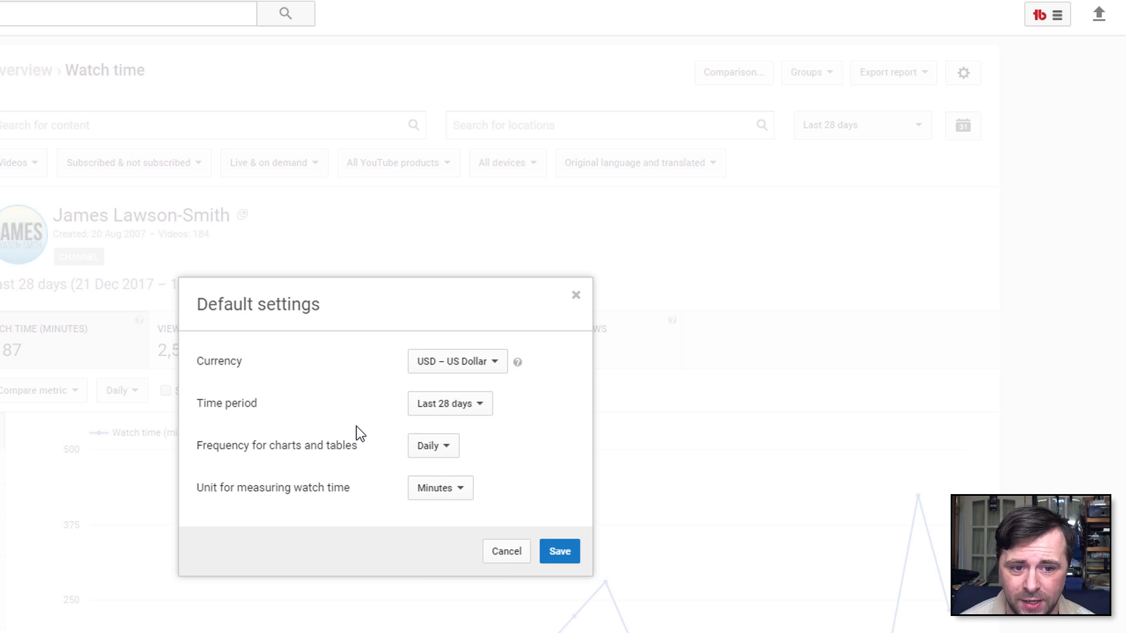
mouse_move(356, 427)
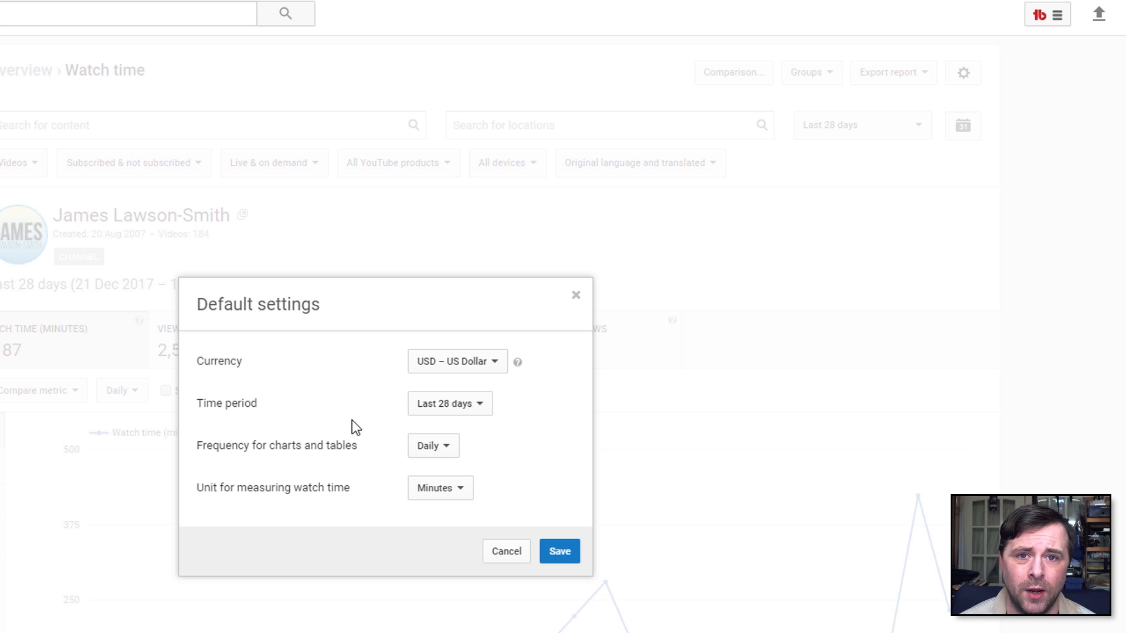
mouse_move(349, 431)
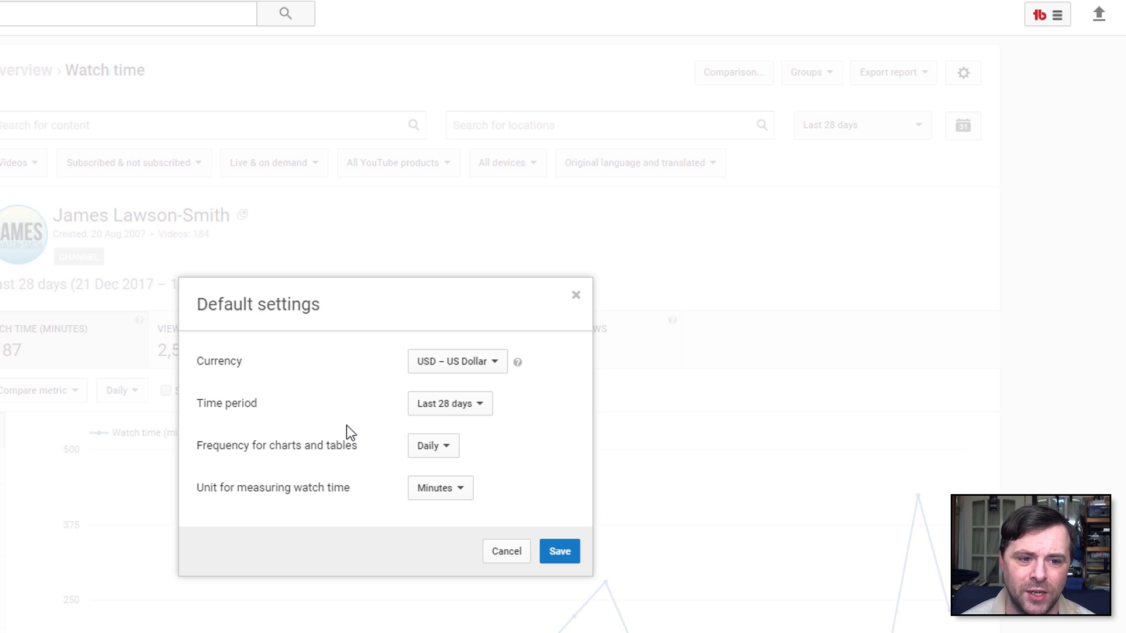
mouse_move(278, 462)
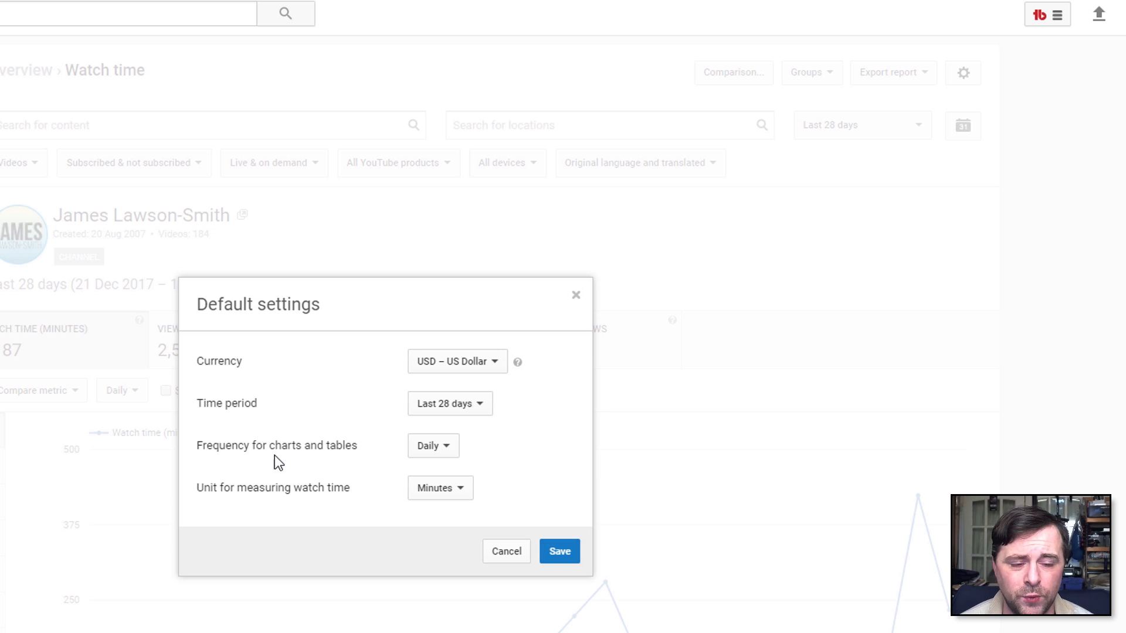
left_click(431, 445)
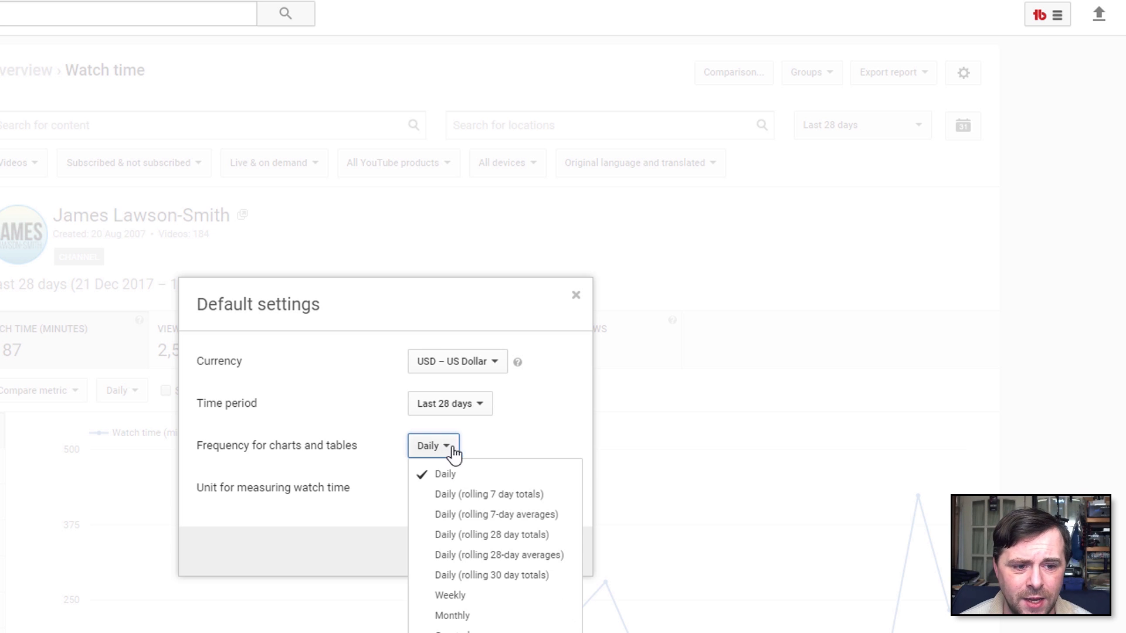
mouse_move(502, 448)
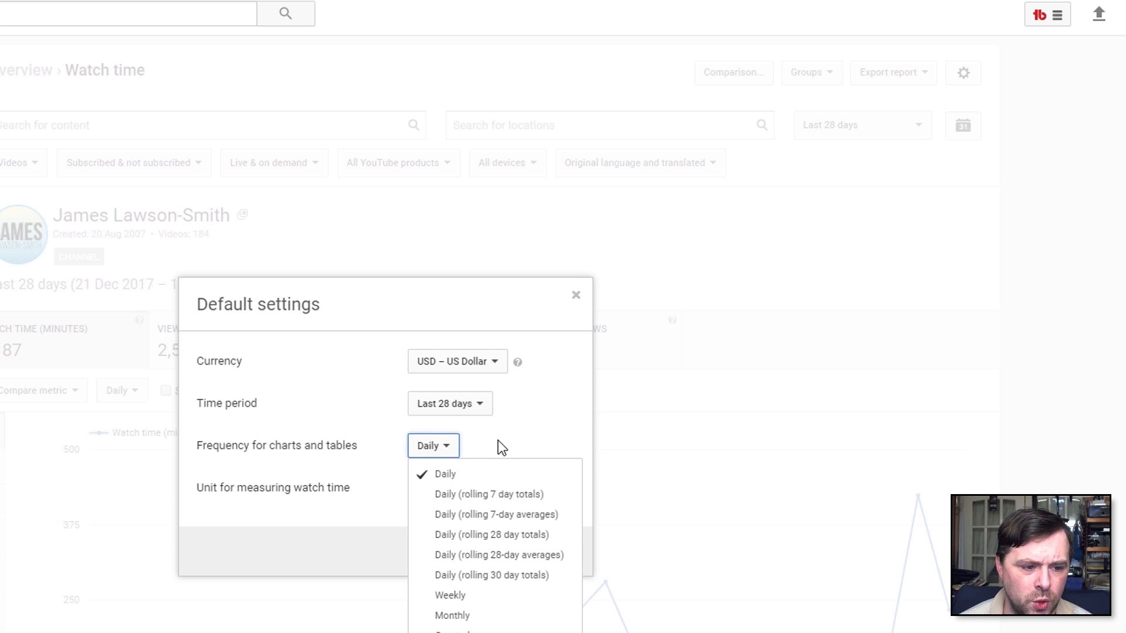
mouse_move(510, 434)
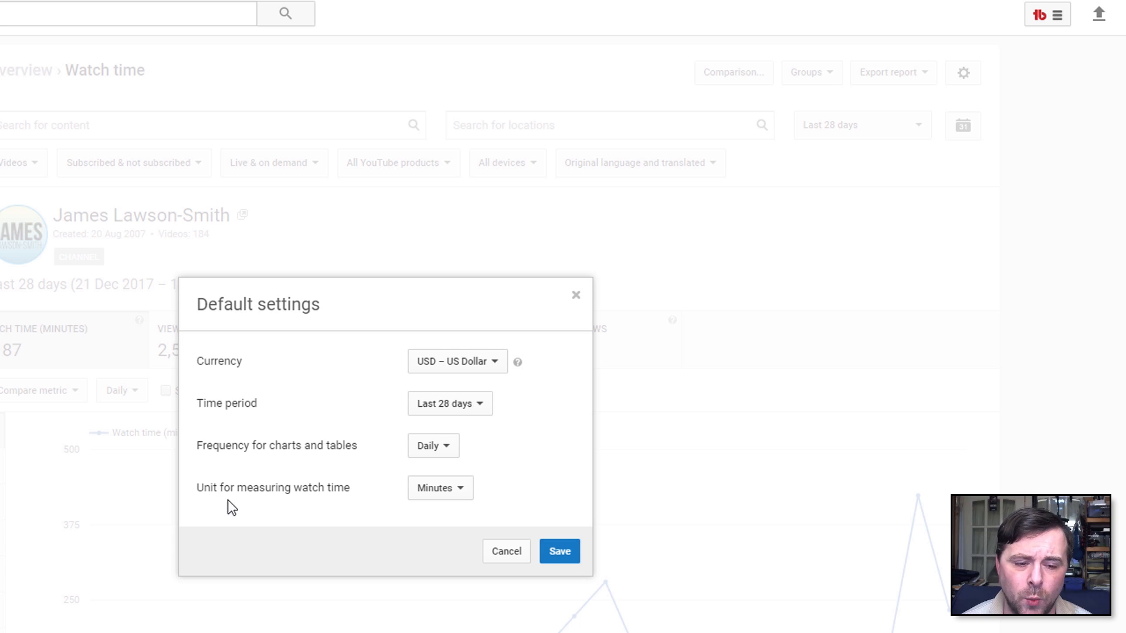
mouse_move(316, 505)
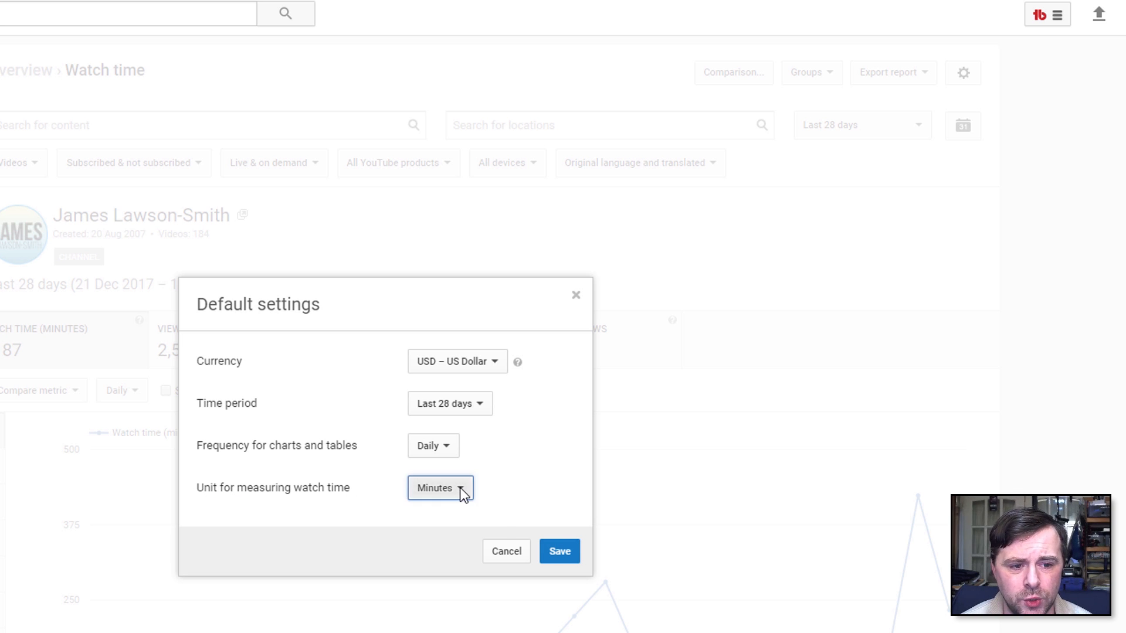
left_click(441, 487)
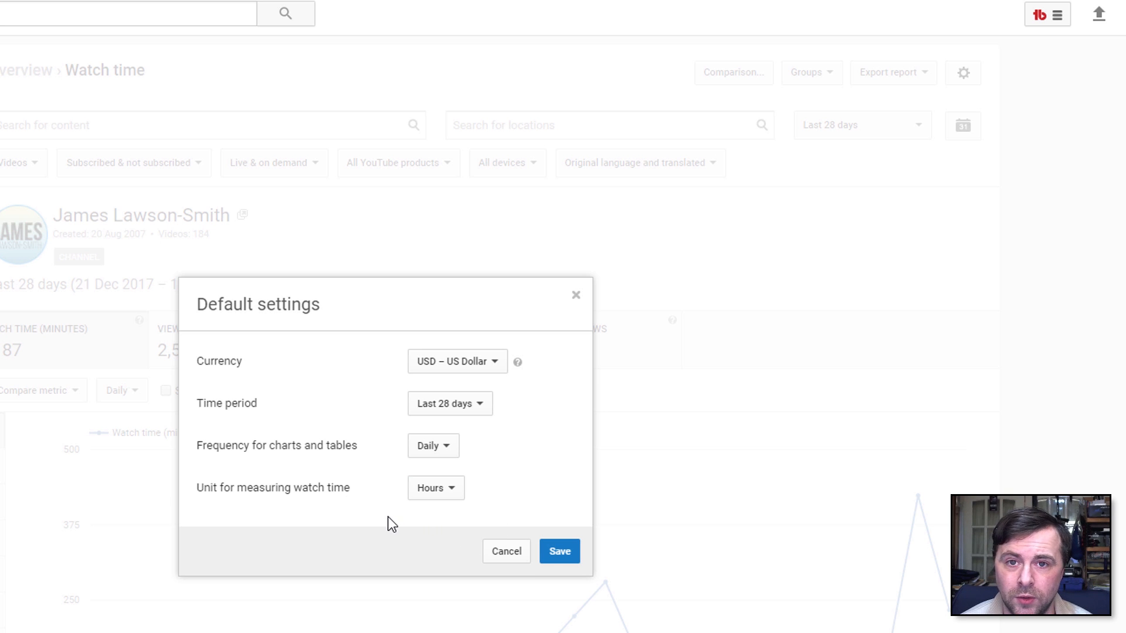
left_click(559, 551)
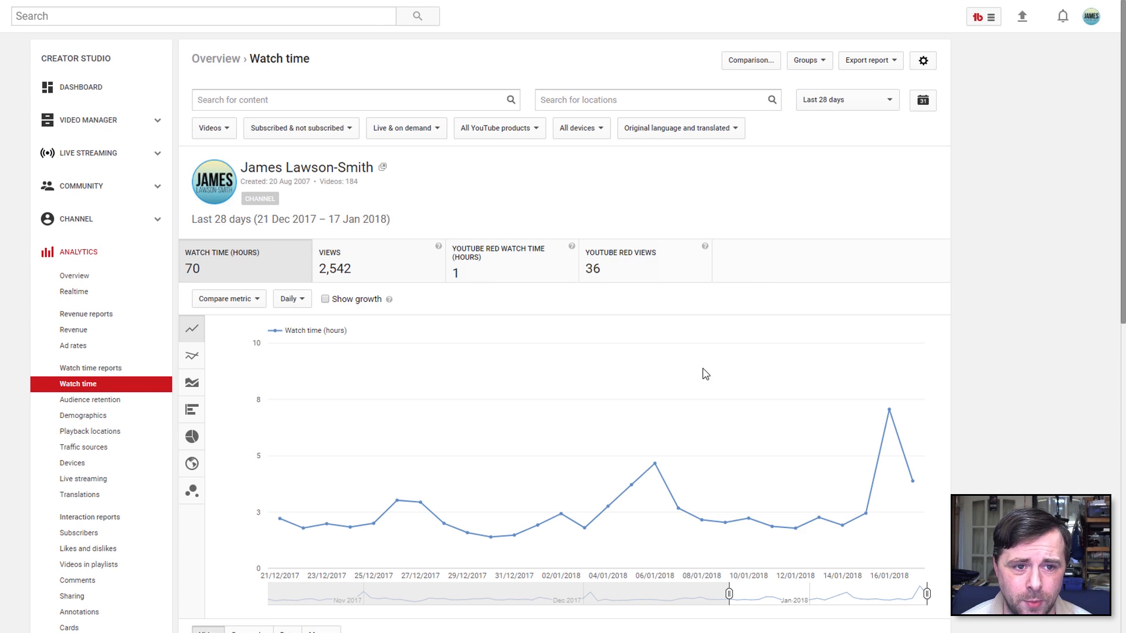
mouse_move(340, 218)
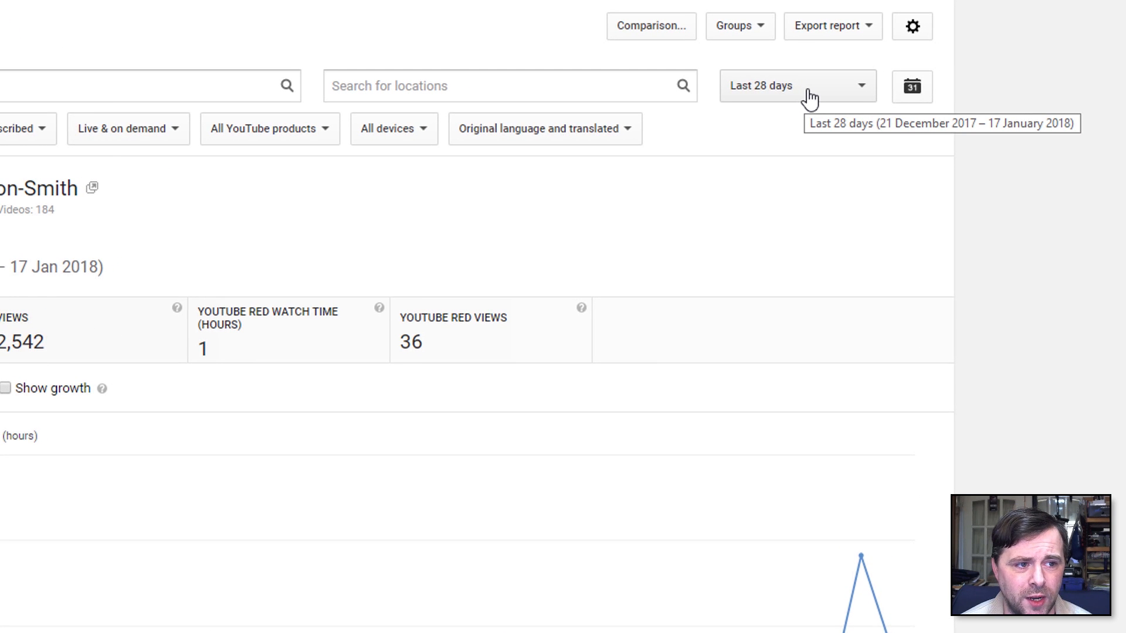
mouse_move(770, 100)
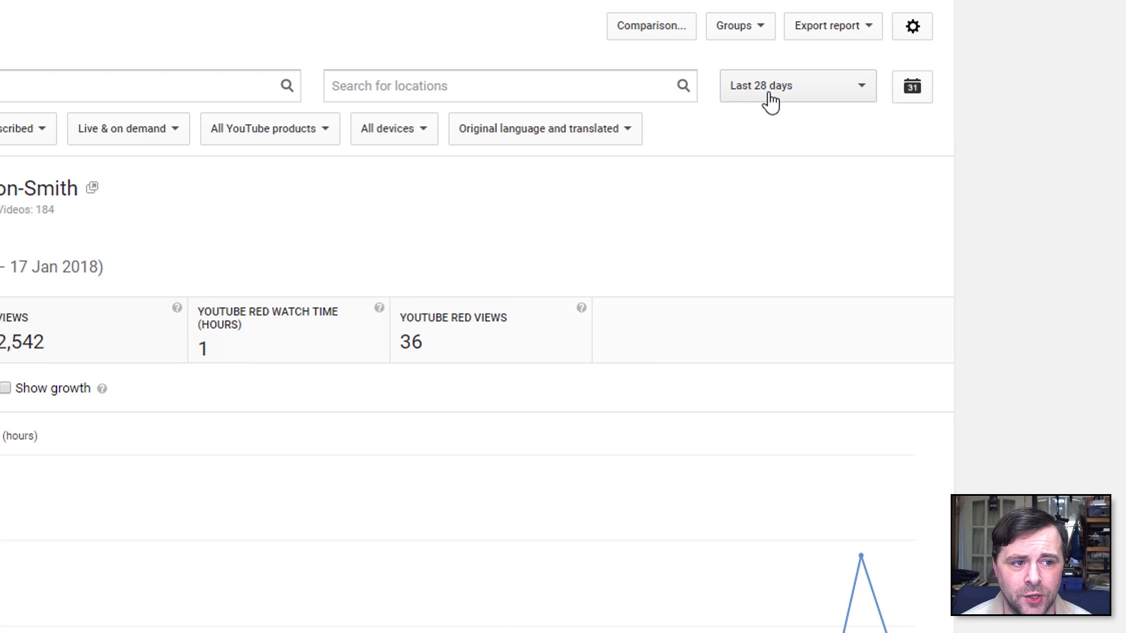
Change the Watch time report's date range to Last 365 days
left_click(797, 86)
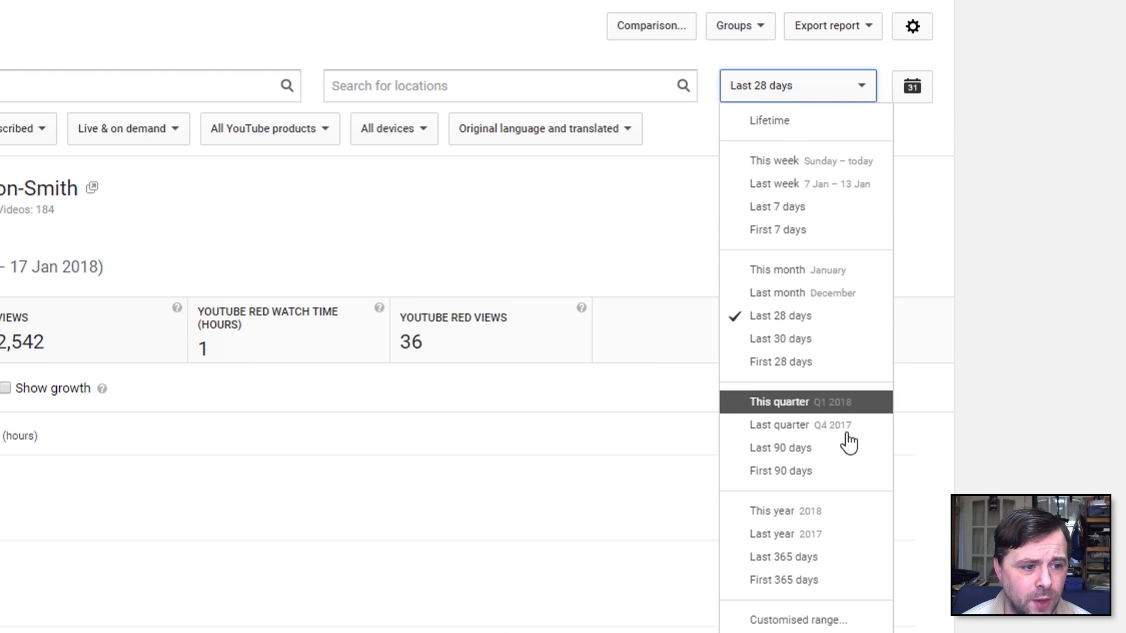
mouse_move(761, 564)
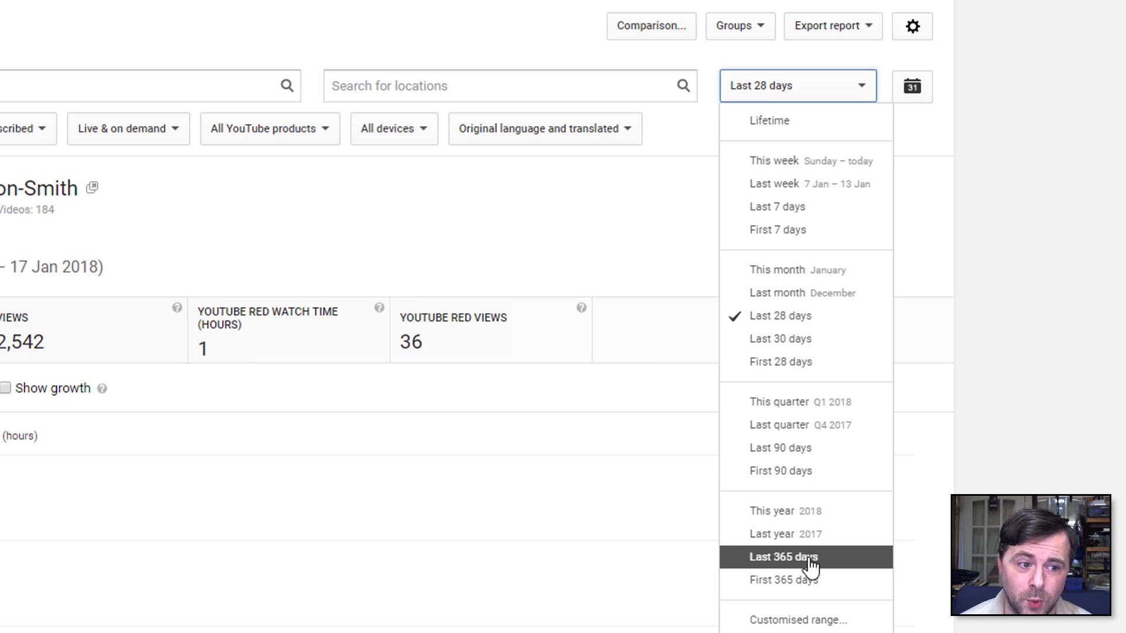
left_click(783, 557)
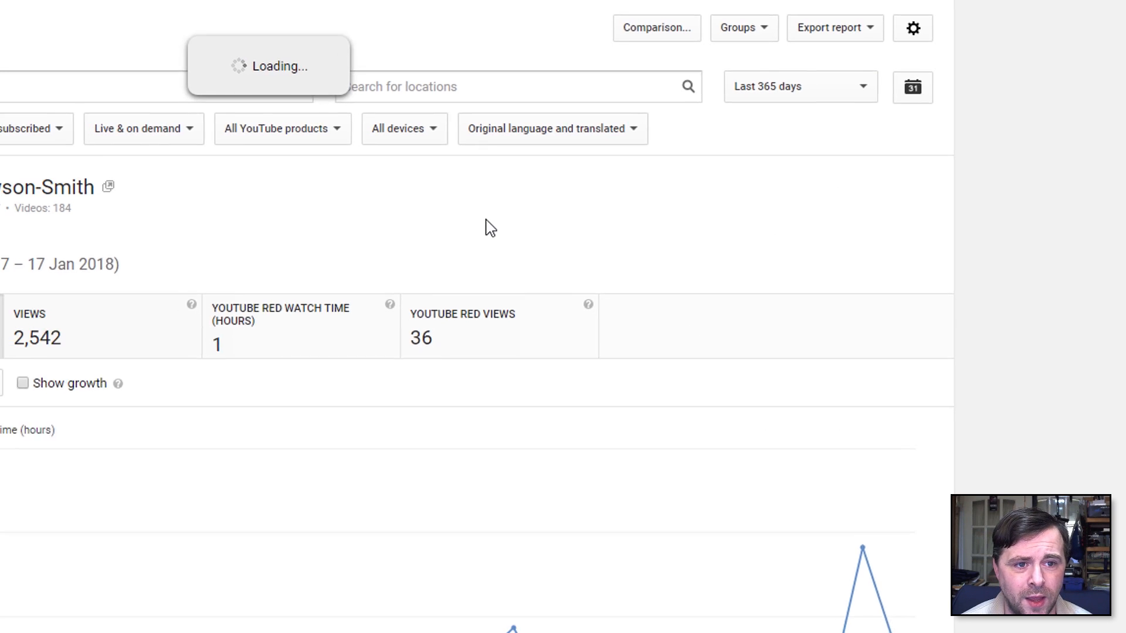